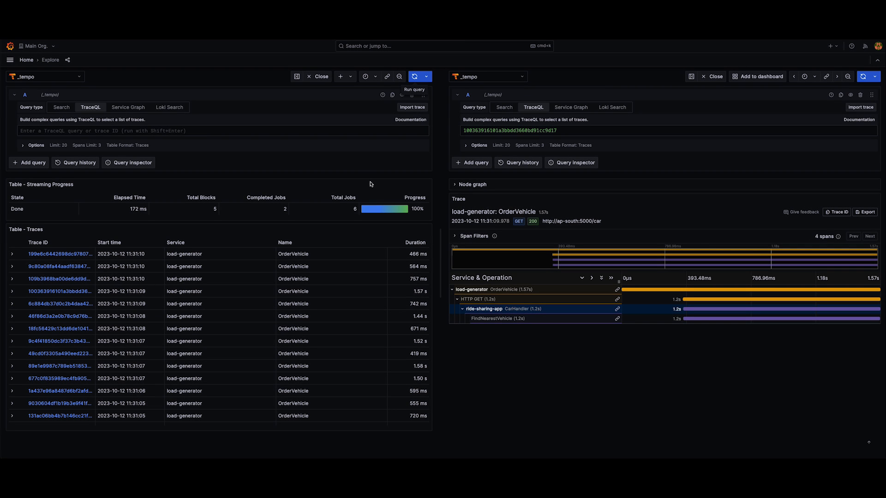
{"action": "mouse_move", "coordinate": [389, 209]}
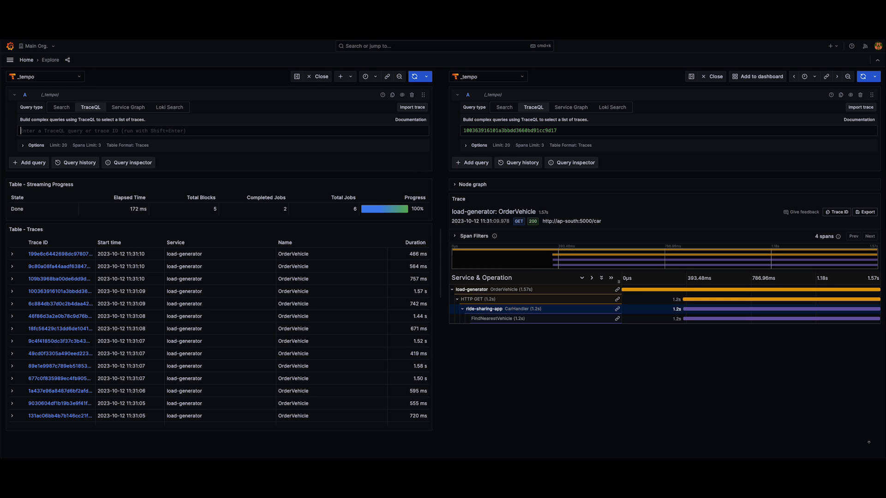
{"action": "mouse_move", "coordinate": [180, 121]}
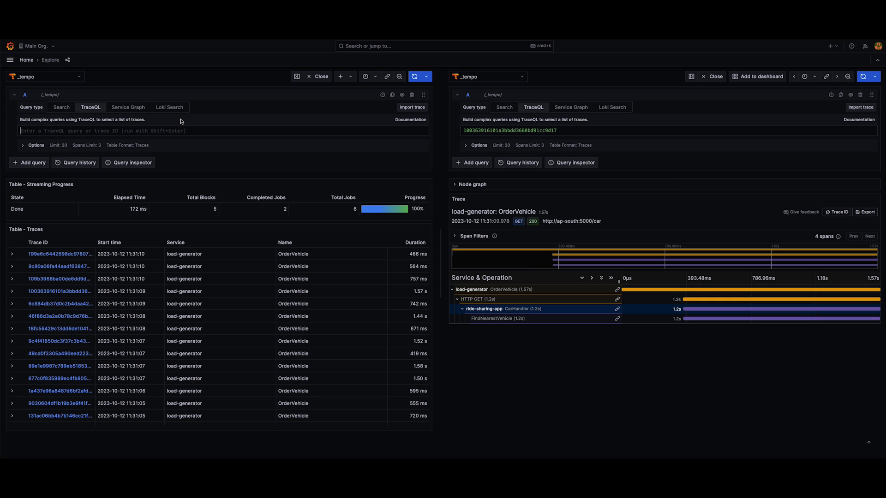
{"action": "mouse_move", "coordinate": [90, 109]}
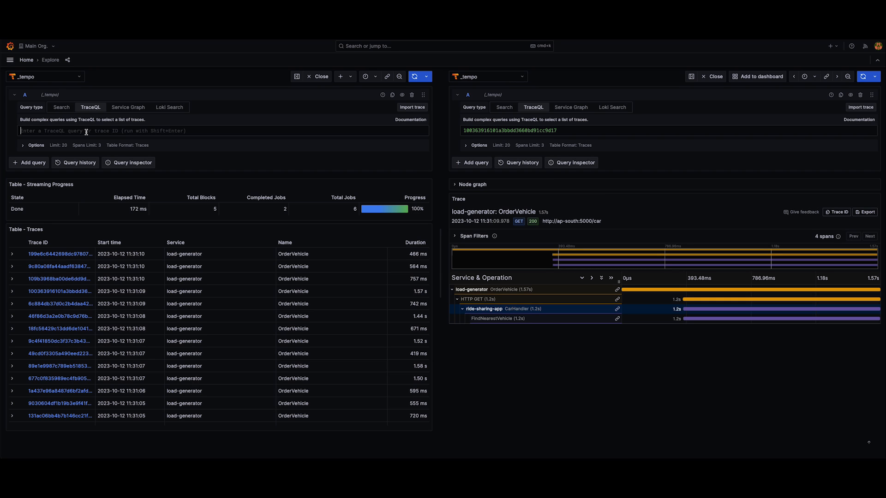
Write the TraceQL query {.http.method="GET"} | by(resource.service.name).
{"action": "type", "text": "{.h"}
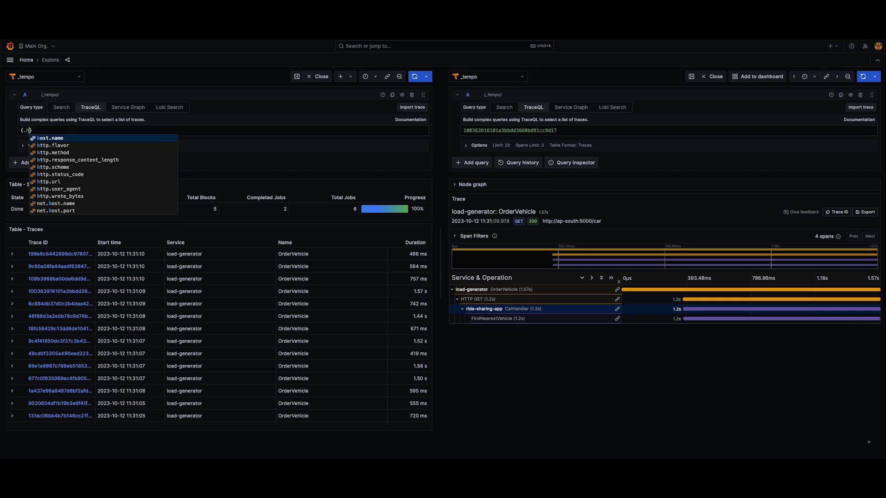
{"action": "left_click", "coordinate": [51, 152]}
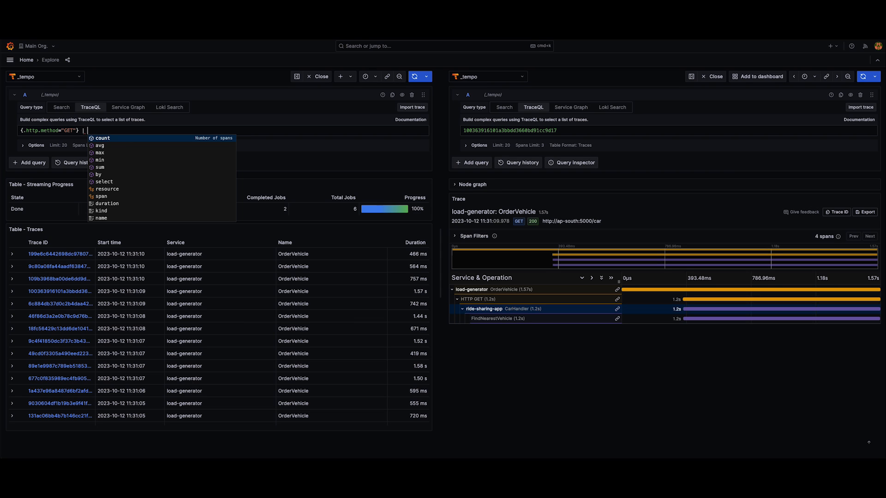
{"action": "type", "text": "by(resource.service.name"}
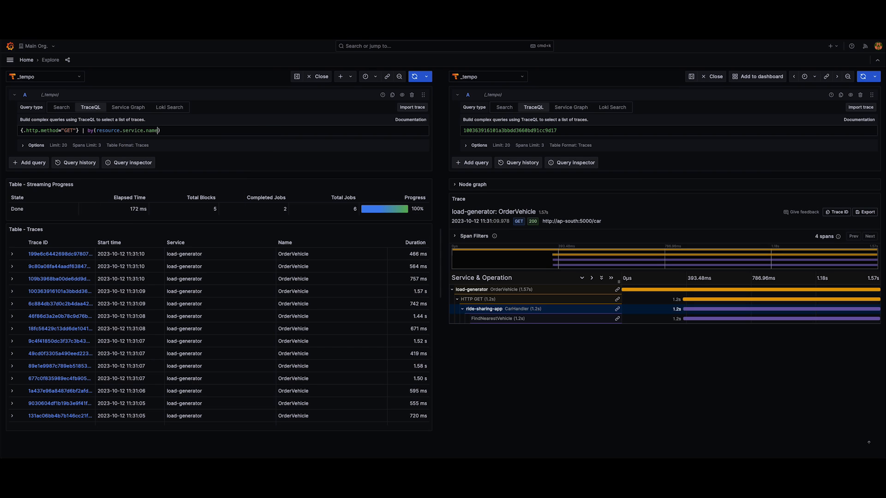
{"action": "mouse_move", "coordinate": [414, 77]}
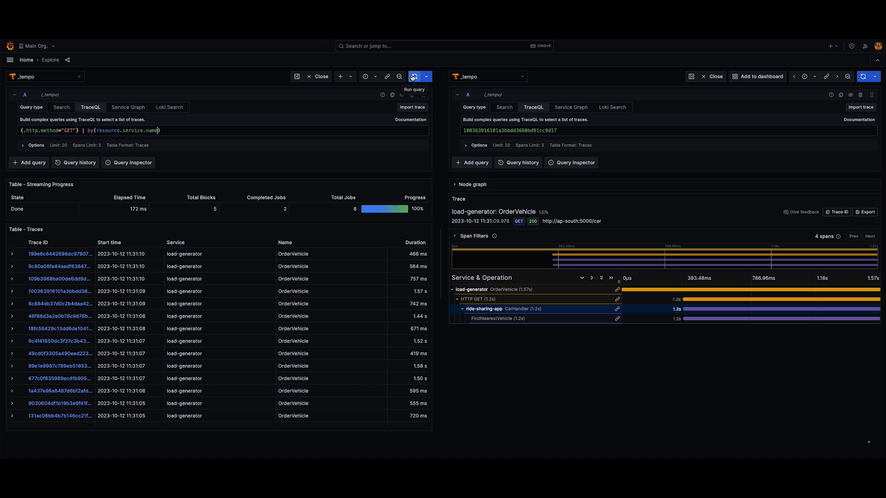
Run the grouped GET query and expand the newest trace into load-generator and ride-sharing-app span sets.
{"action": "left_click", "coordinate": [415, 76]}
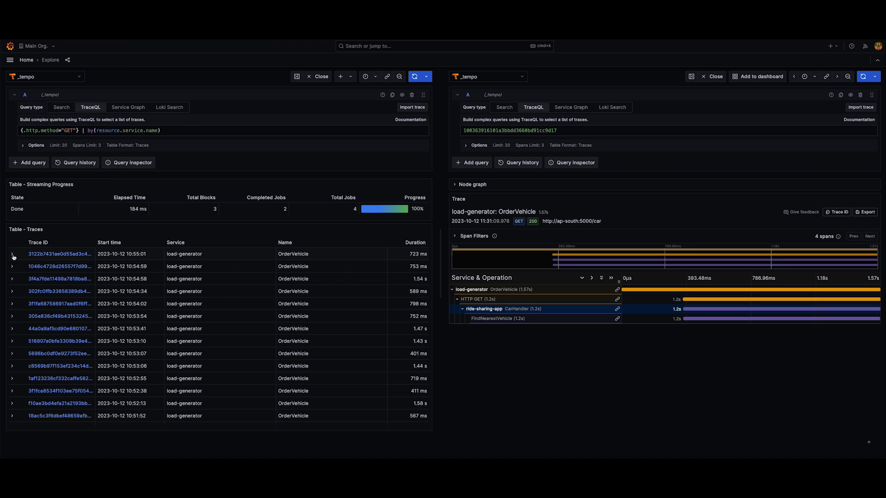
{"action": "left_click", "coordinate": [13, 256]}
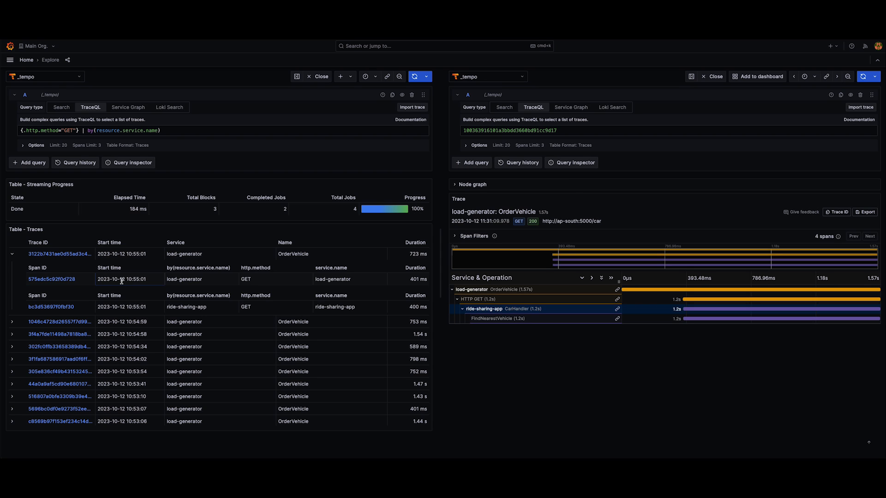
{"action": "mouse_move", "coordinate": [239, 287]}
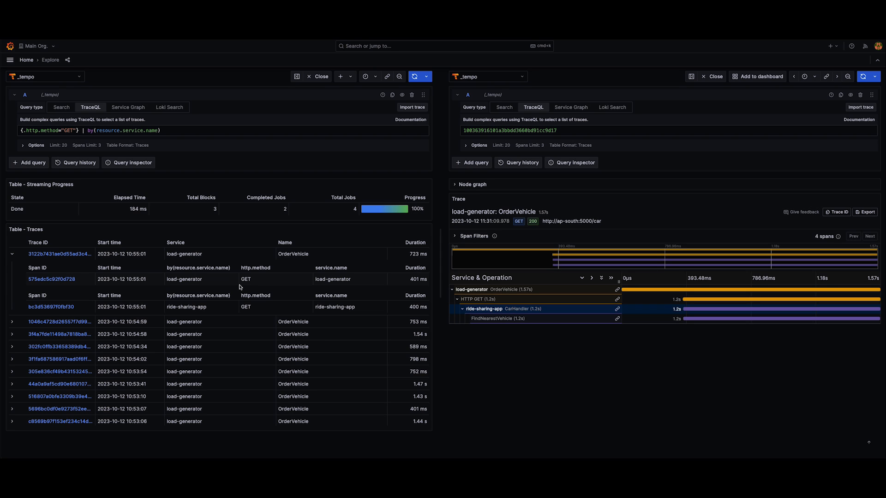
{"action": "mouse_move", "coordinate": [223, 279]}
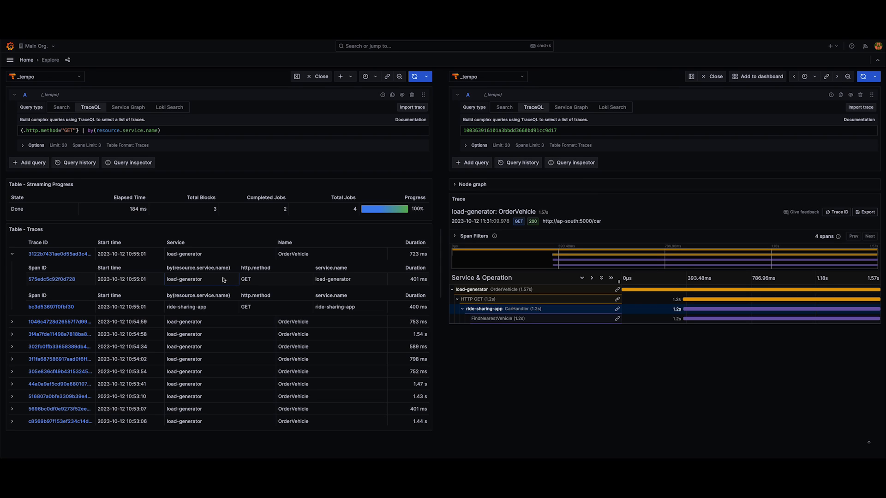
{"action": "mouse_move", "coordinate": [228, 275]}
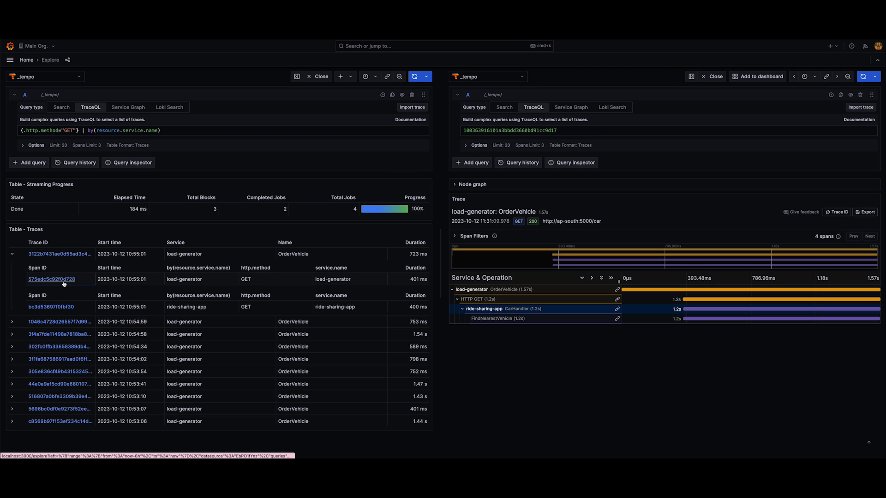
Open the load-generator span's trace, then the ride-sharing-app span of the 1.43 s OrderVehicle trace in the second pane.
{"action": "left_click", "coordinate": [48, 279]}
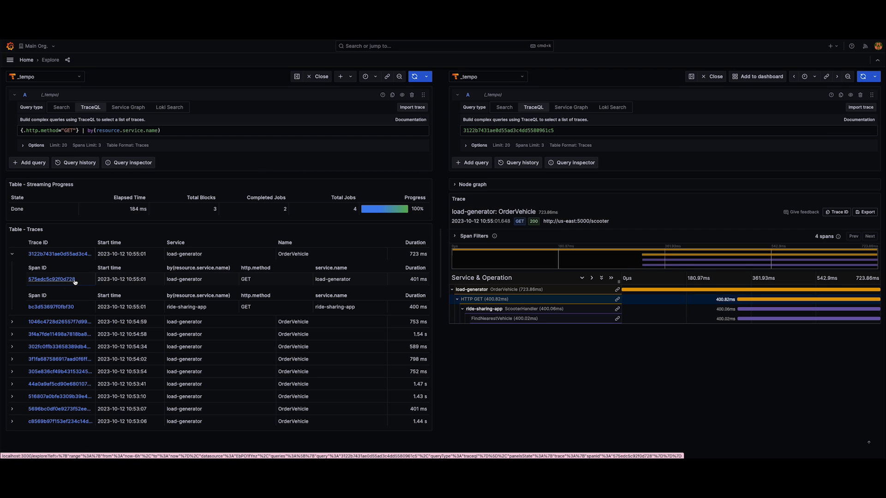
{"action": "mouse_move", "coordinate": [562, 297]}
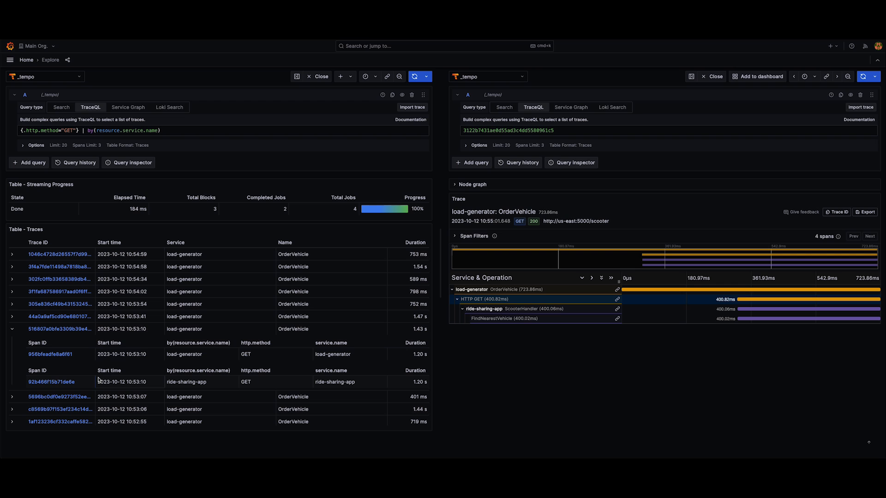
{"action": "mouse_move", "coordinate": [46, 384]}
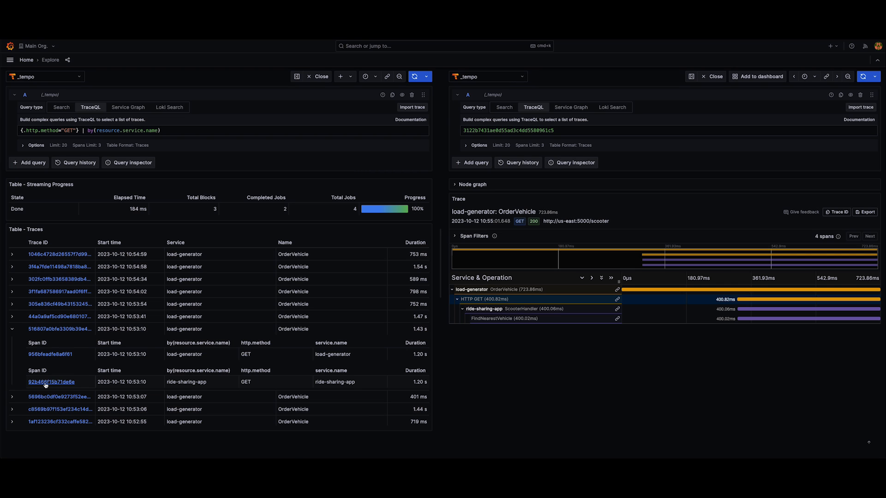
{"action": "left_click", "coordinate": [40, 382]}
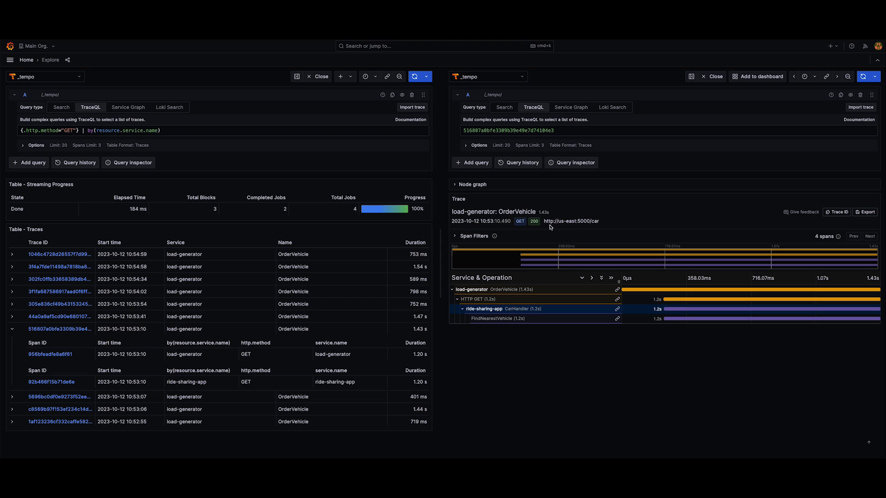
{"action": "mouse_move", "coordinate": [513, 312]}
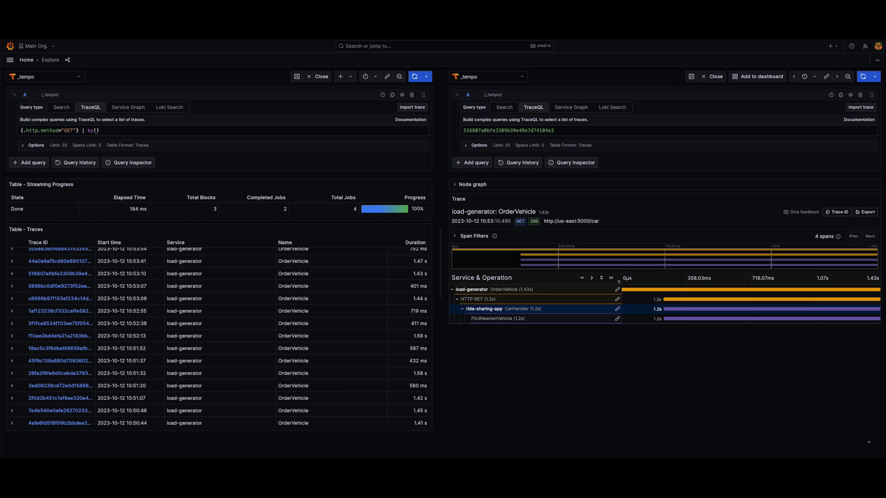
Retype by(resource.service.name), rerun the query and expand newest trace 3122b743… into its two service span sets.
{"action": "type", "text": "resource."}
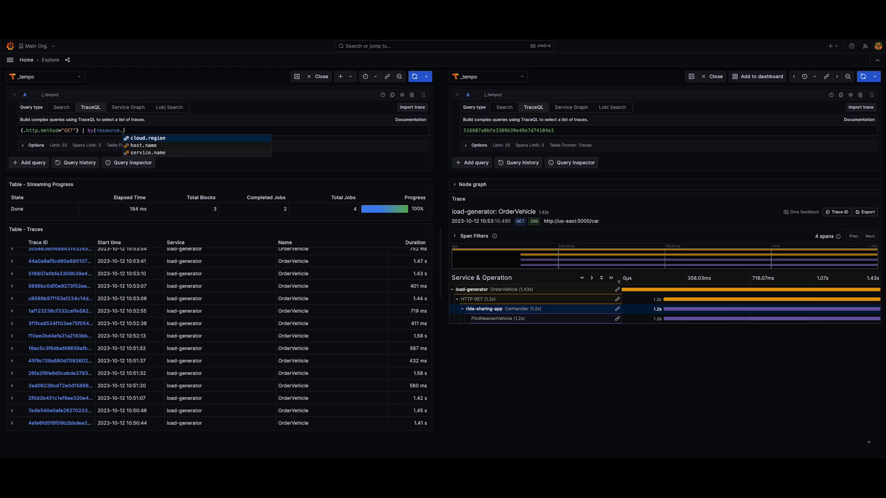
{"action": "mouse_move", "coordinate": [144, 152]}
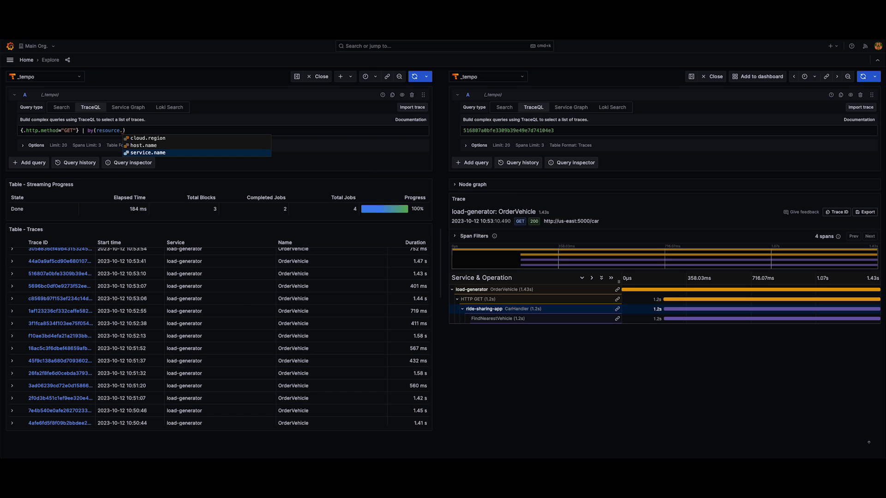
{"action": "type", "text": "re"}
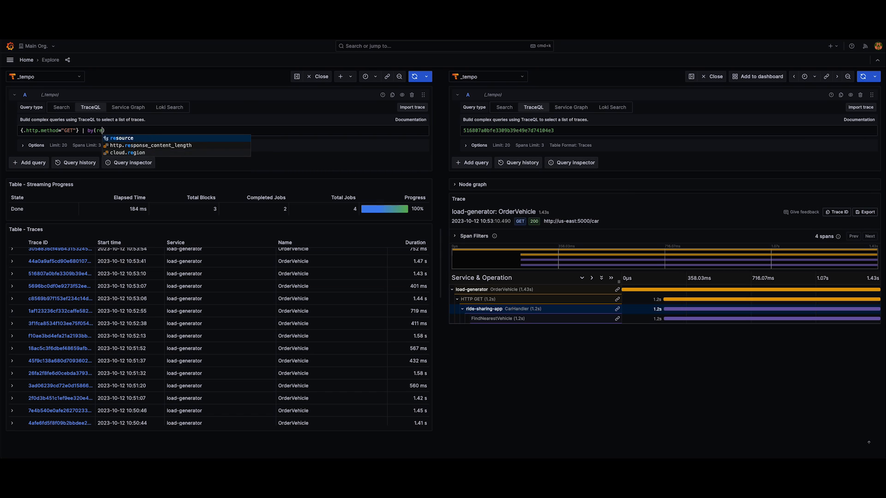
{"action": "type", "text": "span."}
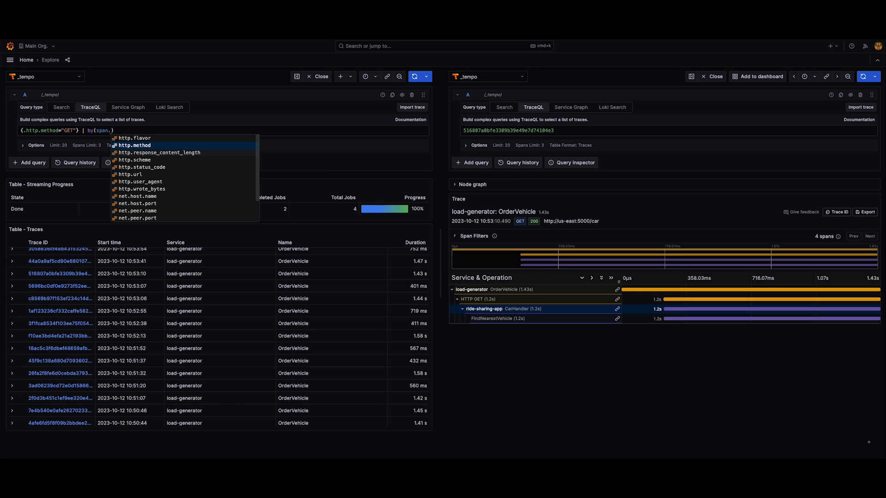
{"action": "mouse_move", "coordinate": [137, 167]}
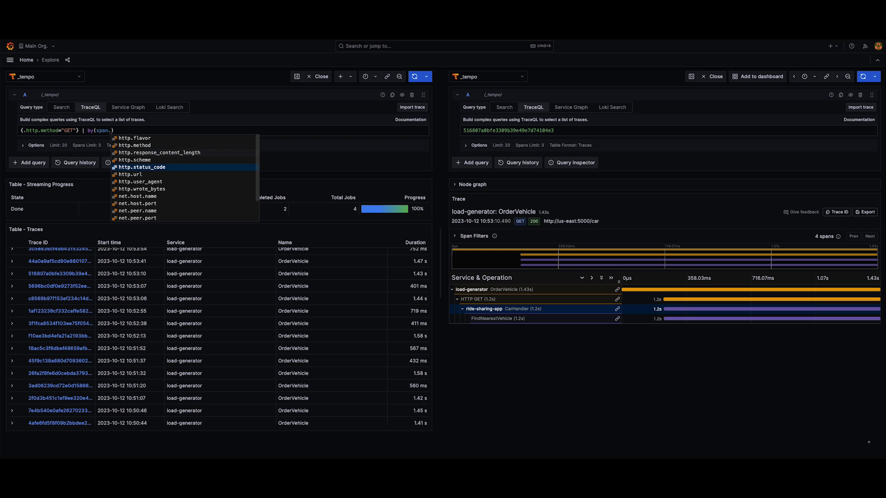
{"action": "type", "text": "resource.service.name"}
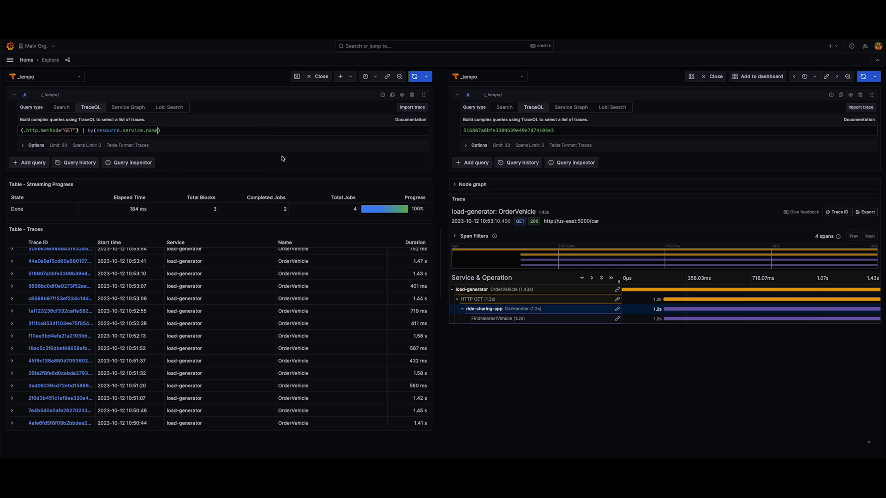
{"action": "left_click", "coordinate": [11, 254]}
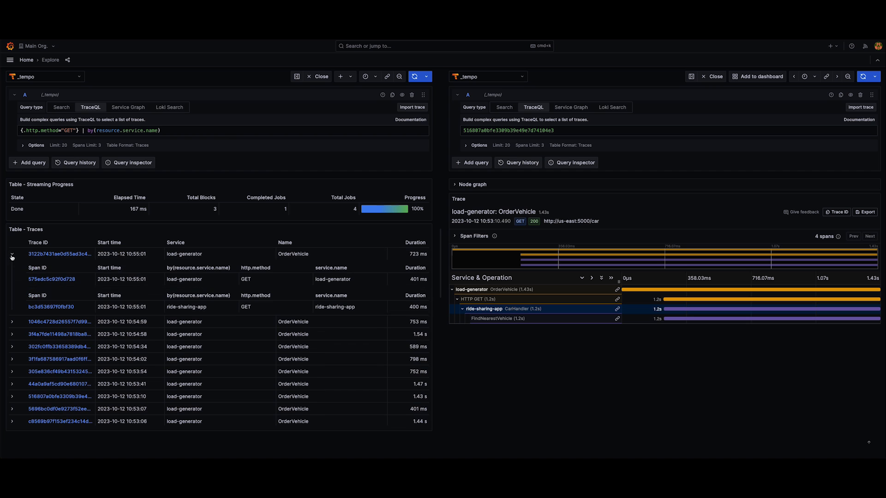